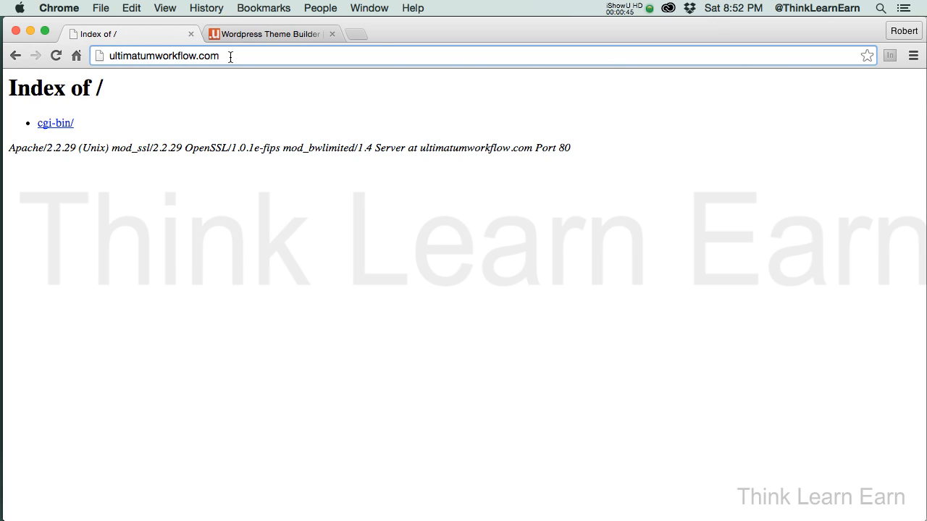
Navigate from ultimatumworkflow.com to the site's cPanel login page via the address bar suggestion
left_click(163, 55)
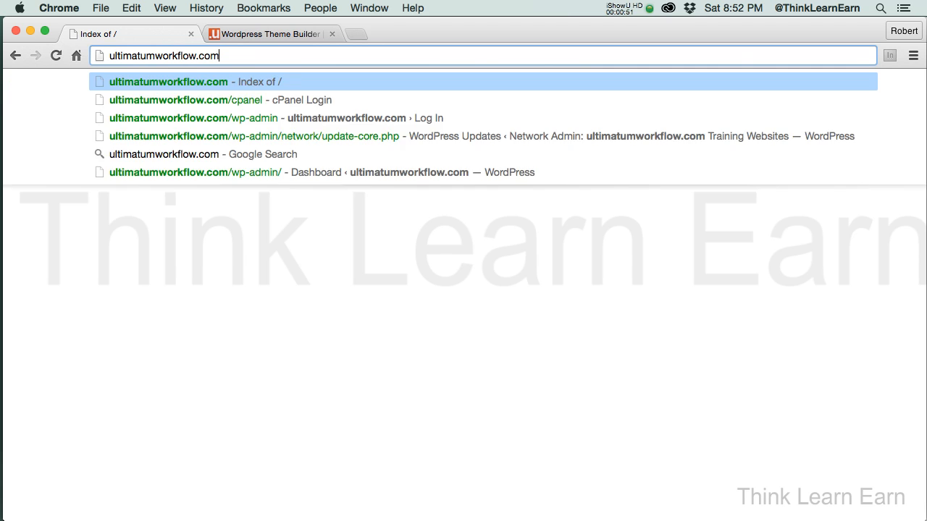
type("/")
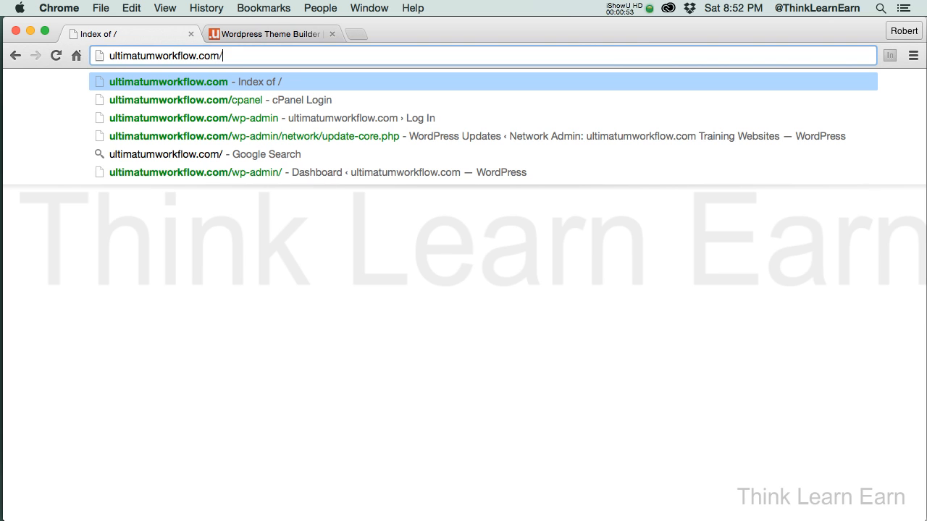
left_click(207, 100)
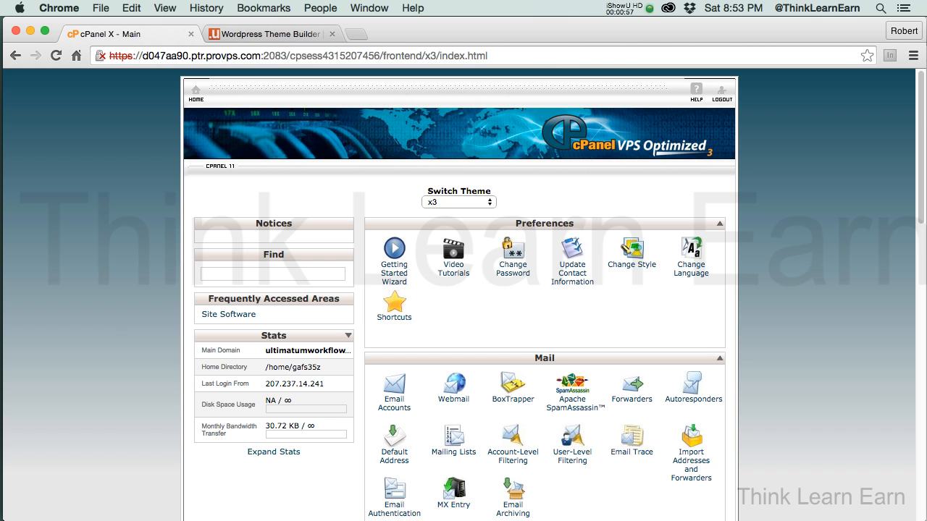
mouse_move(807, 133)
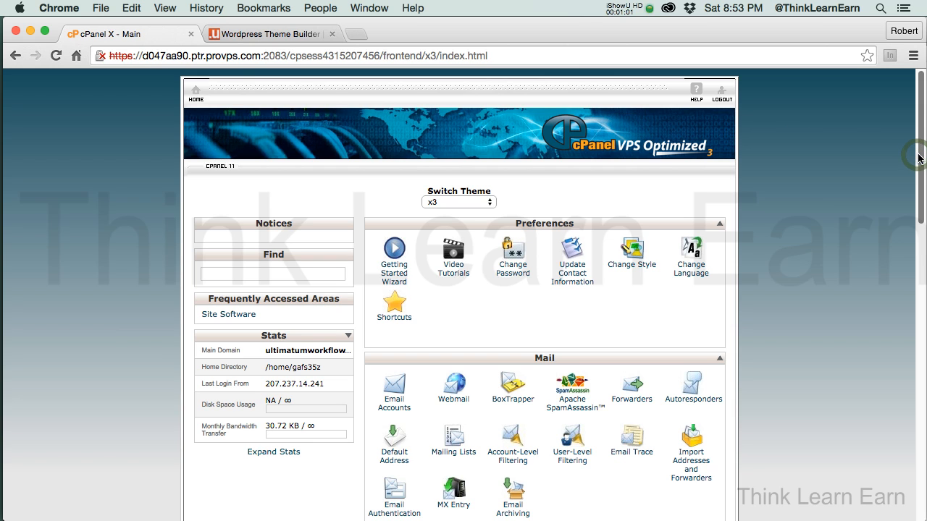
Launch the Fantastico F3 script installer from cPanel's Software and Services section
scroll("down", 3)
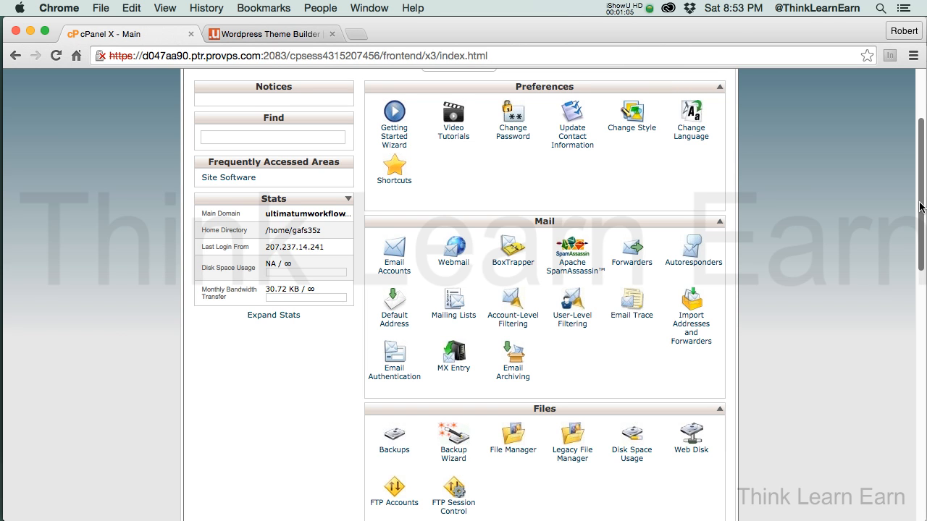
scroll("down", 3)
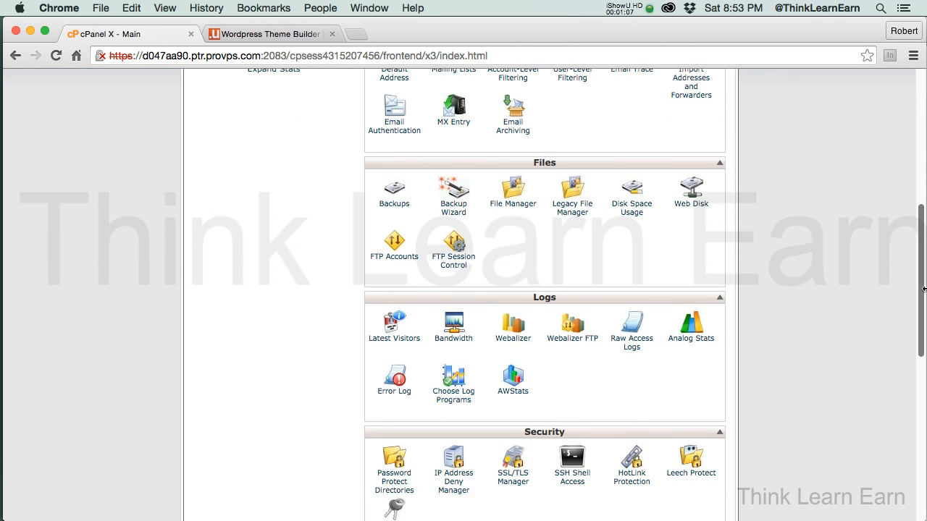
scroll("down", 3)
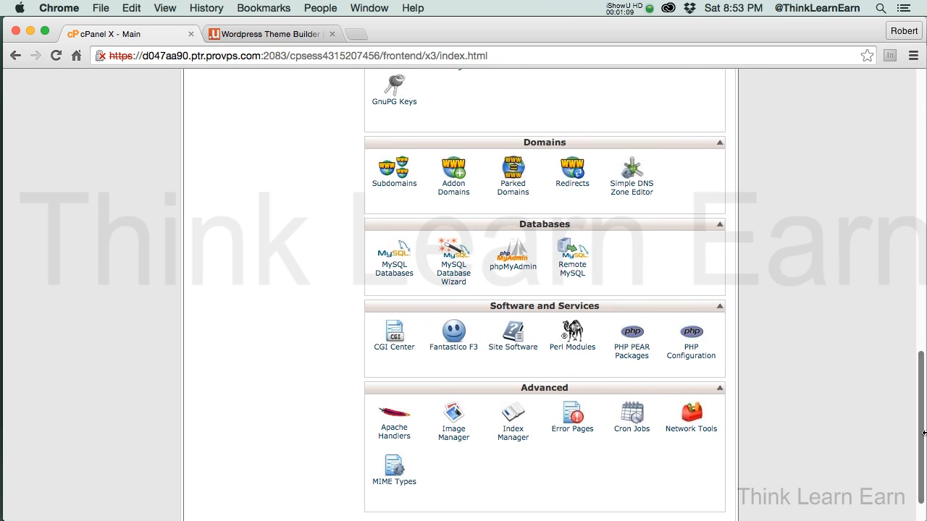
mouse_move(452, 336)
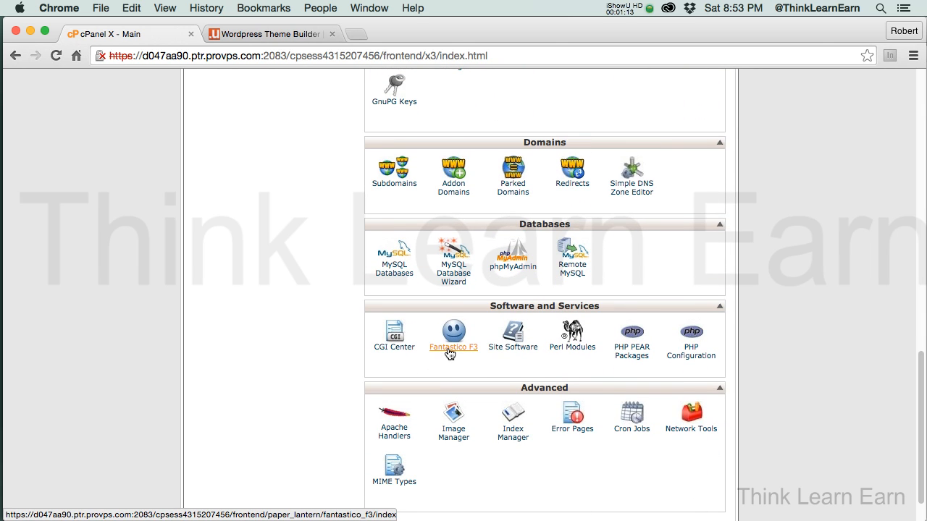
left_click(451, 331)
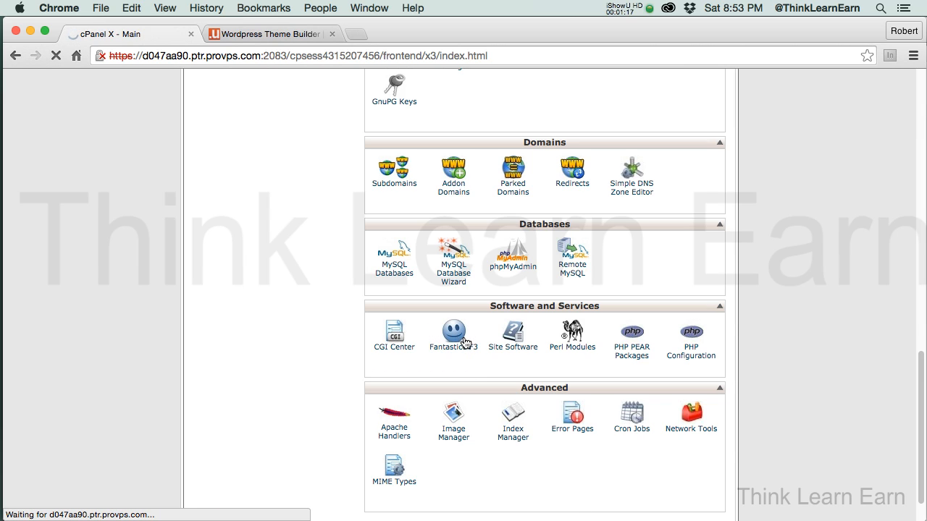
Expand the Blogs category in Fantastico F3 and load the WordPress 4.1.1 details page
left_click(451, 336)
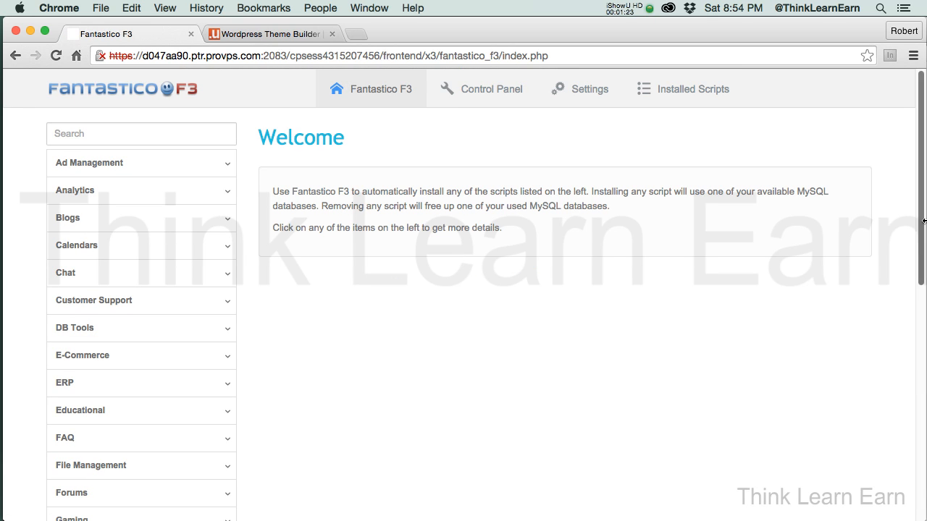
mouse_move(157, 249)
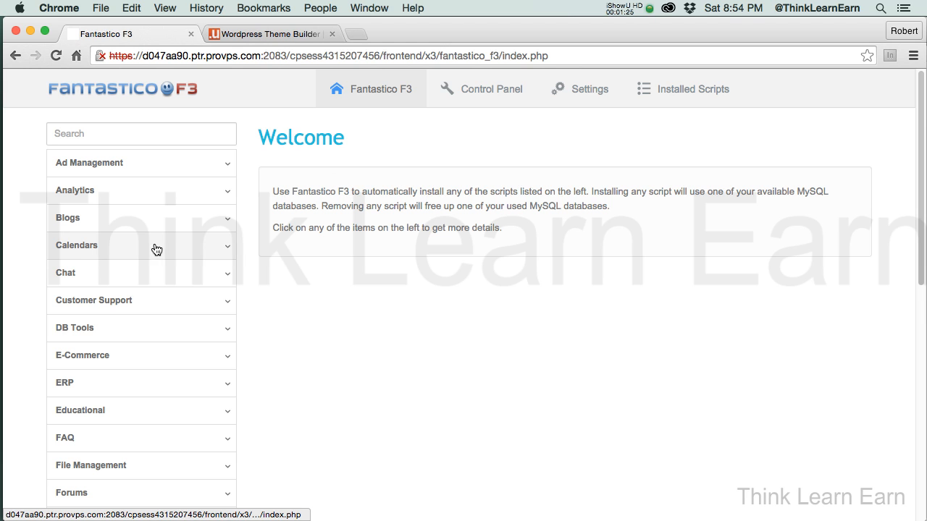
left_click(68, 217)
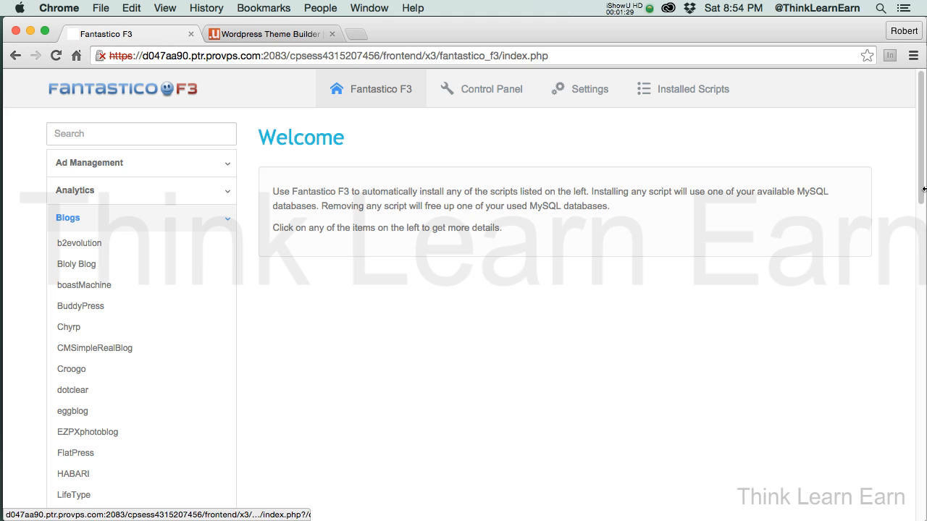
scroll("down", 3)
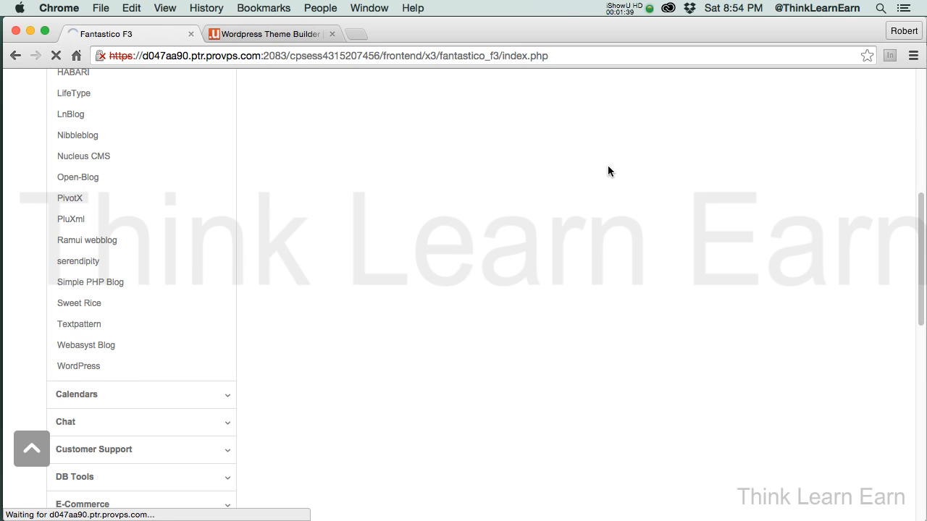
left_click(79, 365)
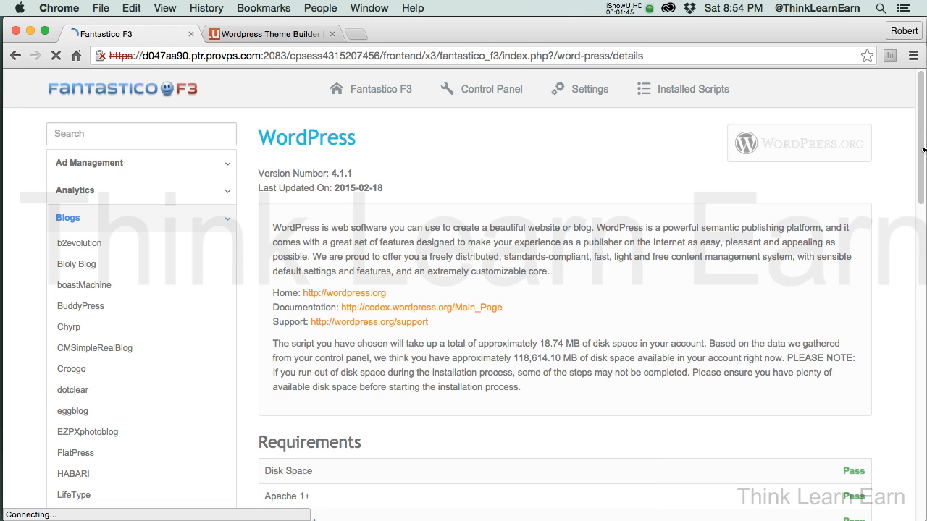
Review the passing requirements and start installing a new copy of WordPress 4.1.1
scroll("down", 3)
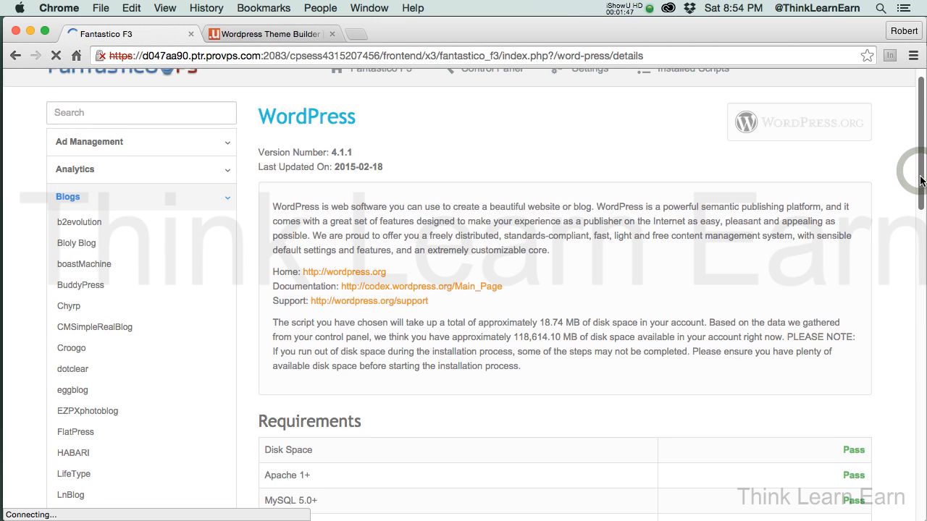
scroll("up", 3)
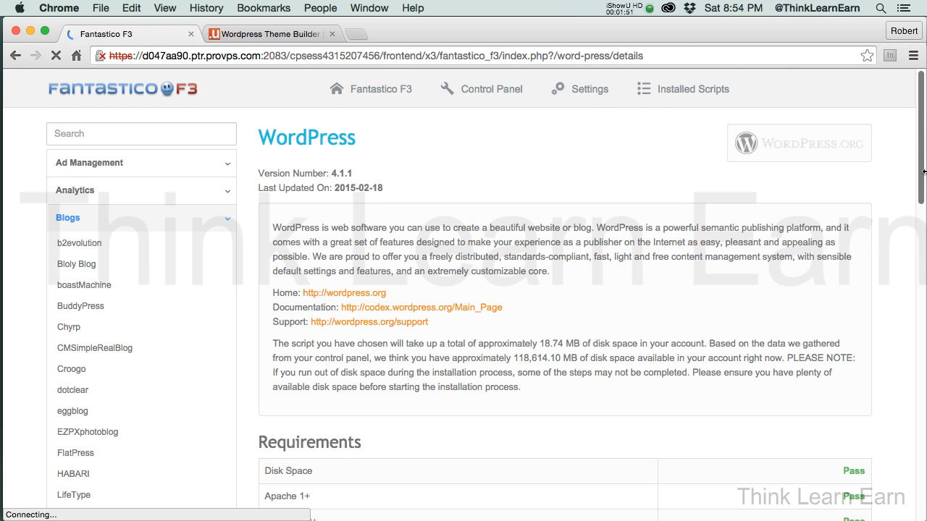
scroll("down", 3)
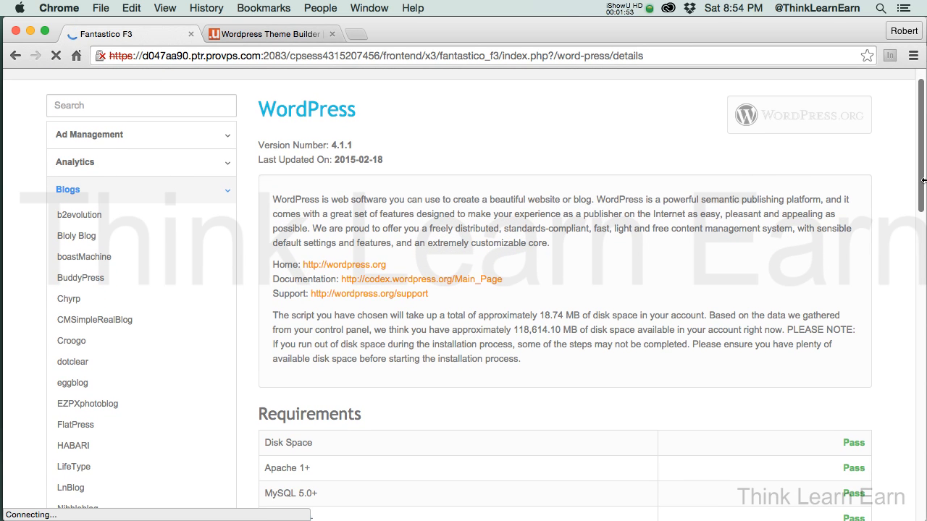
scroll("down", 3)
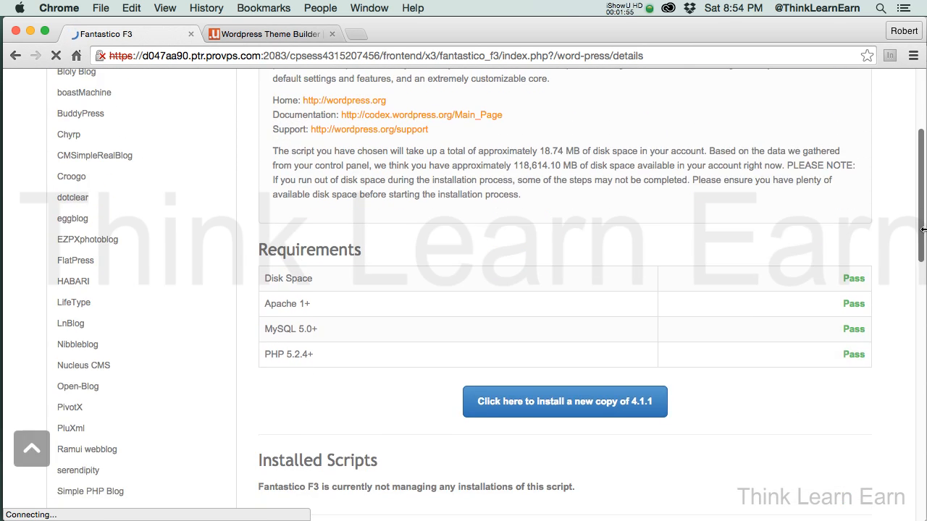
scroll("down", 3)
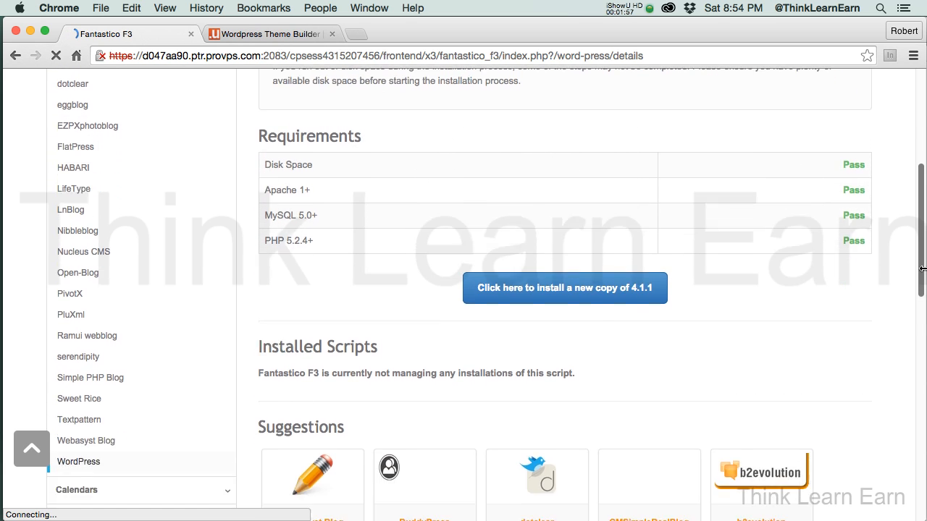
scroll("down", 3)
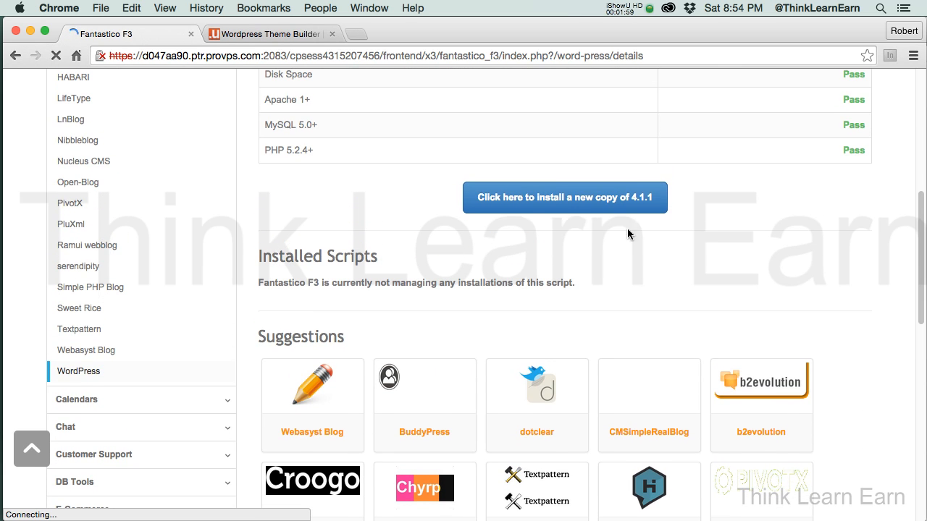
left_click(564, 197)
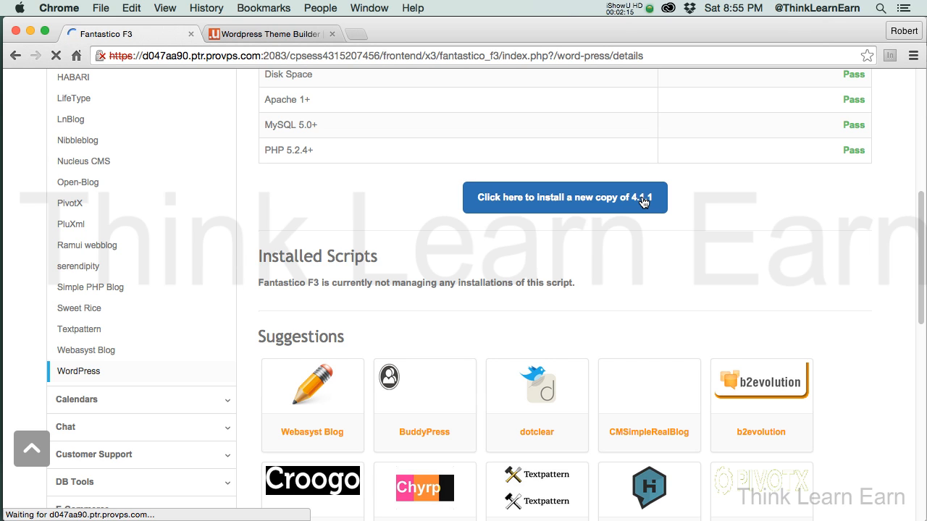
left_click(564, 197)
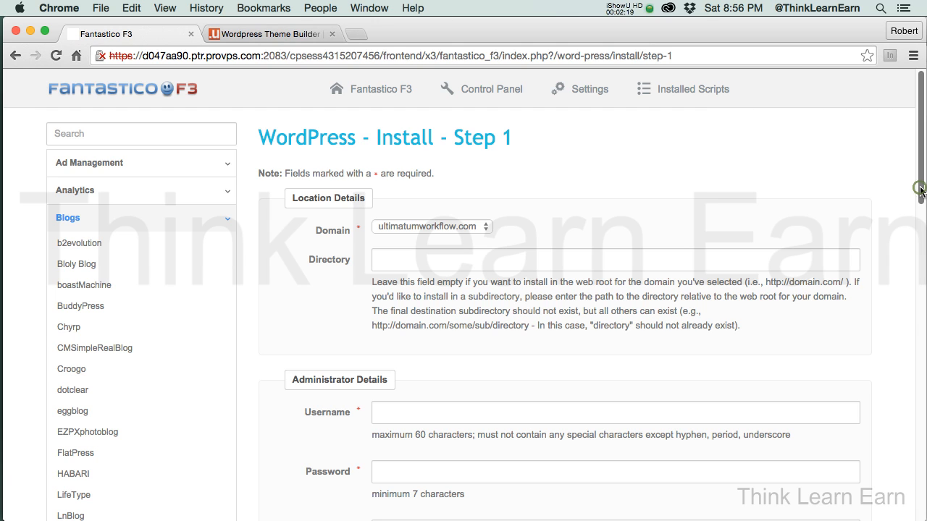
scroll("down", 3)
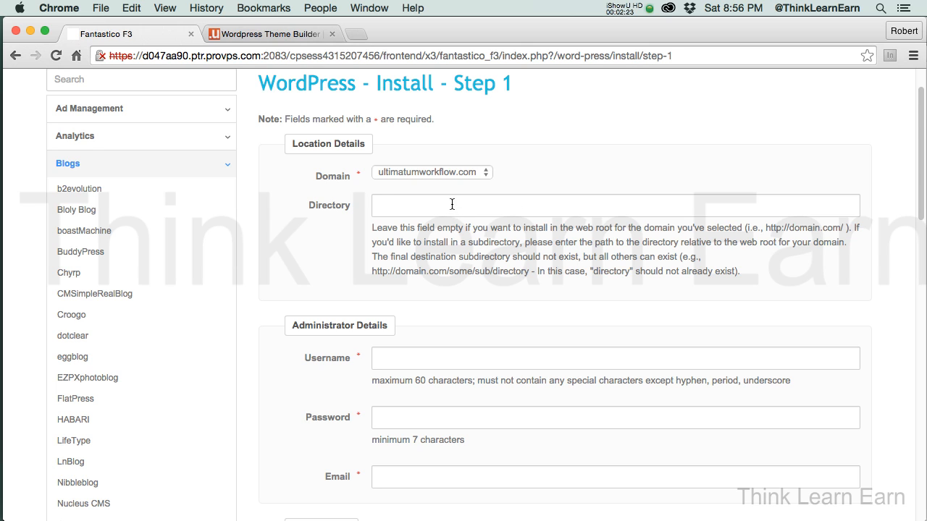
type("sdssd")
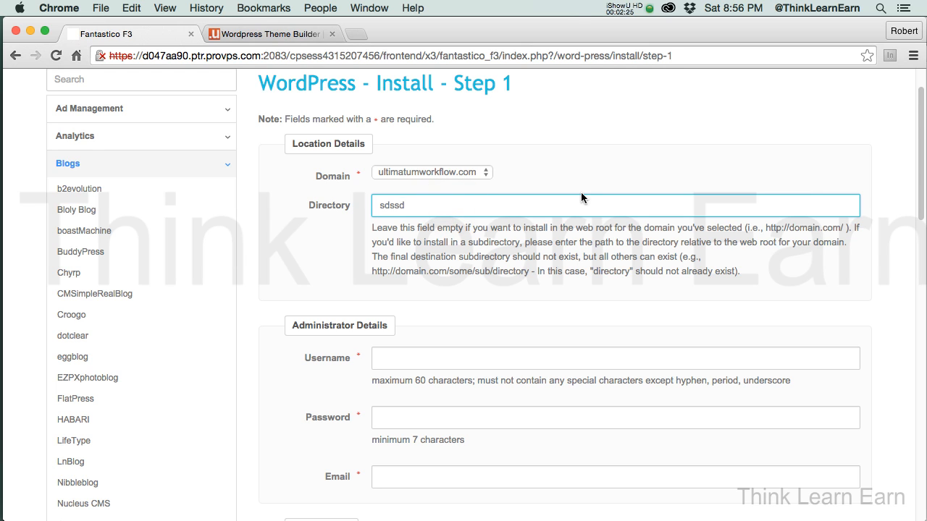
type("b")
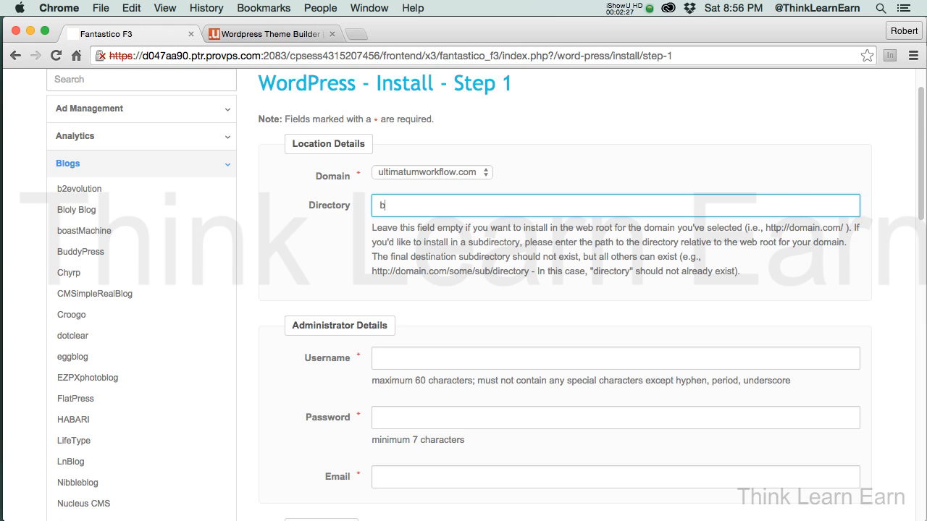
type("log")
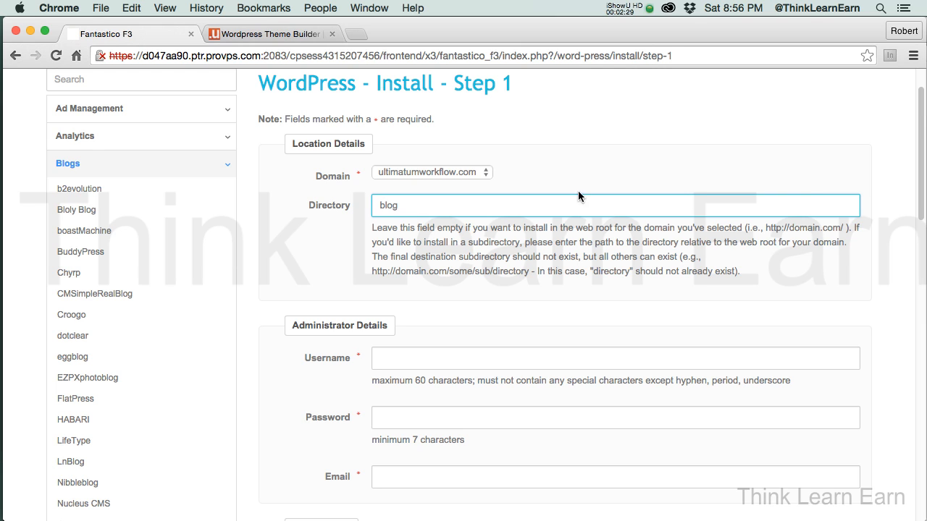
double_click(388, 206)
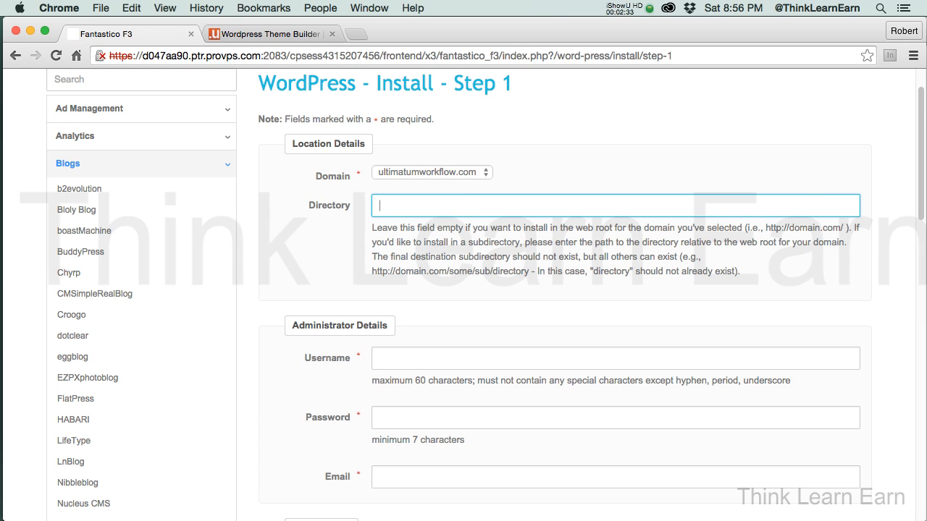
scroll("down", 3)
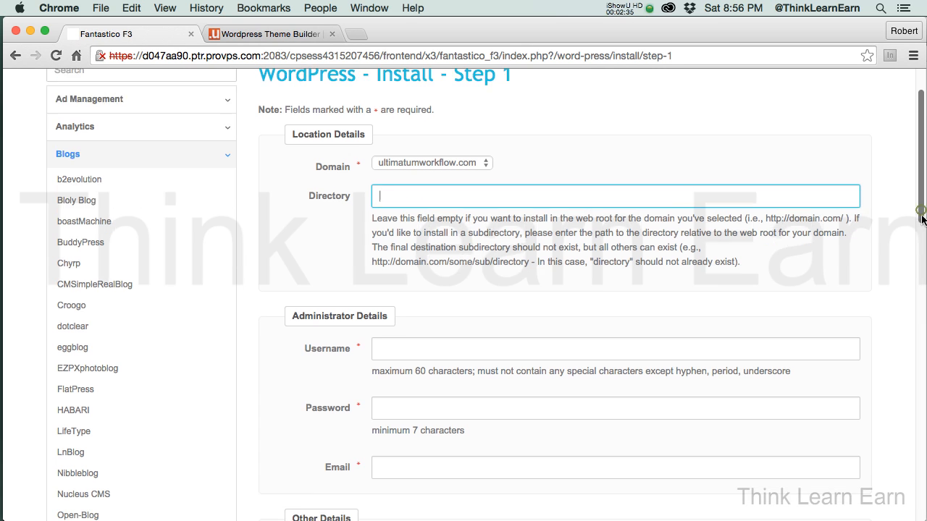
Tick Rublon Account Protection under Plugins and submit the WordPress install form
scroll("down", 3)
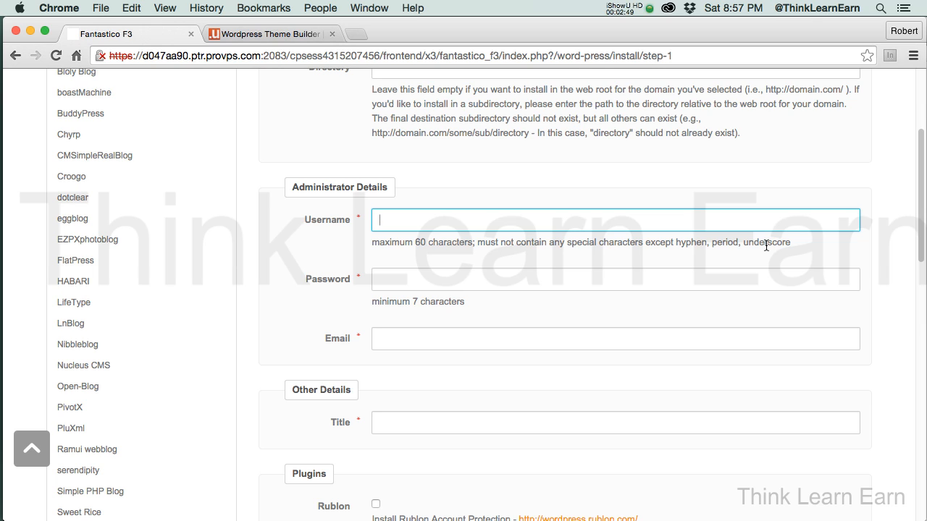
mouse_move(686, 255)
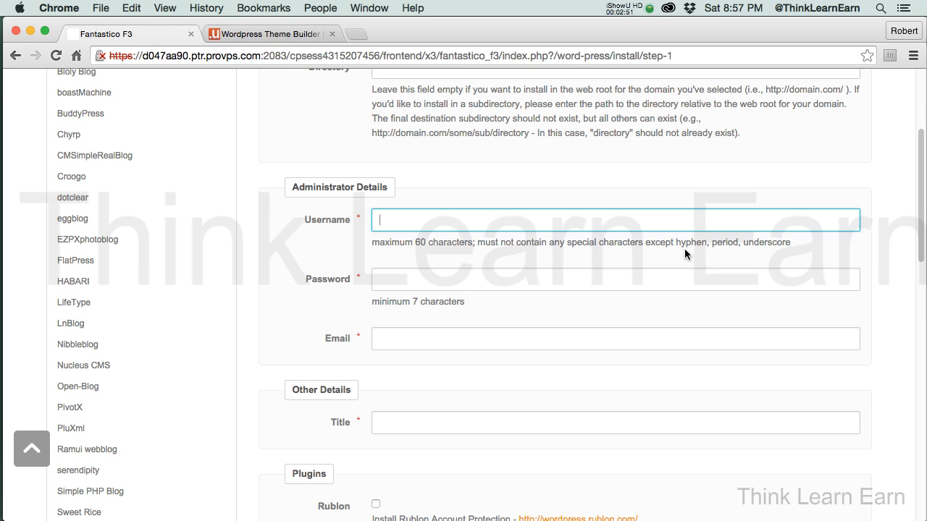
mouse_move(663, 246)
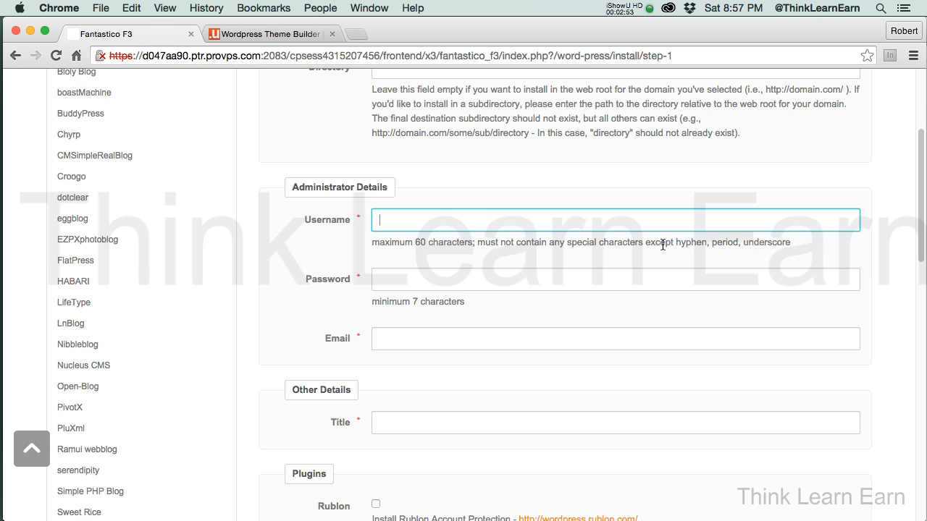
mouse_move(629, 220)
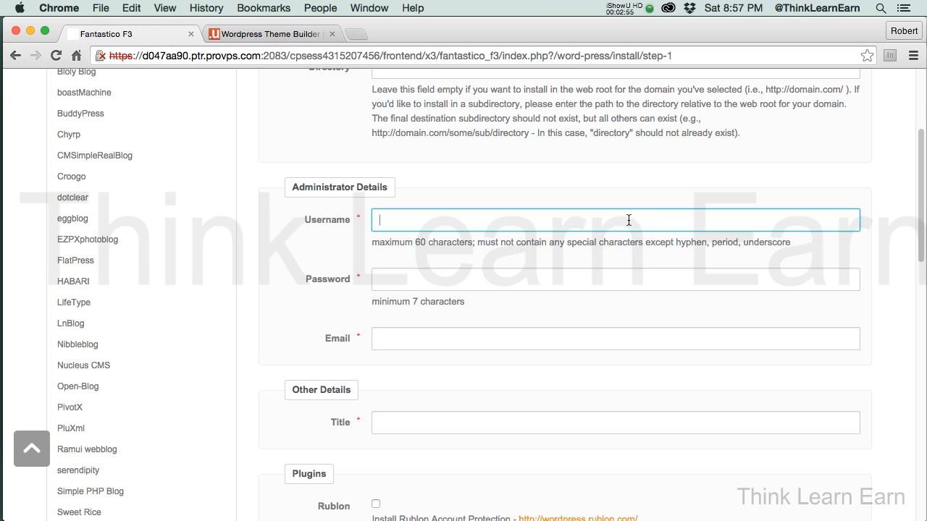
mouse_move(762, 231)
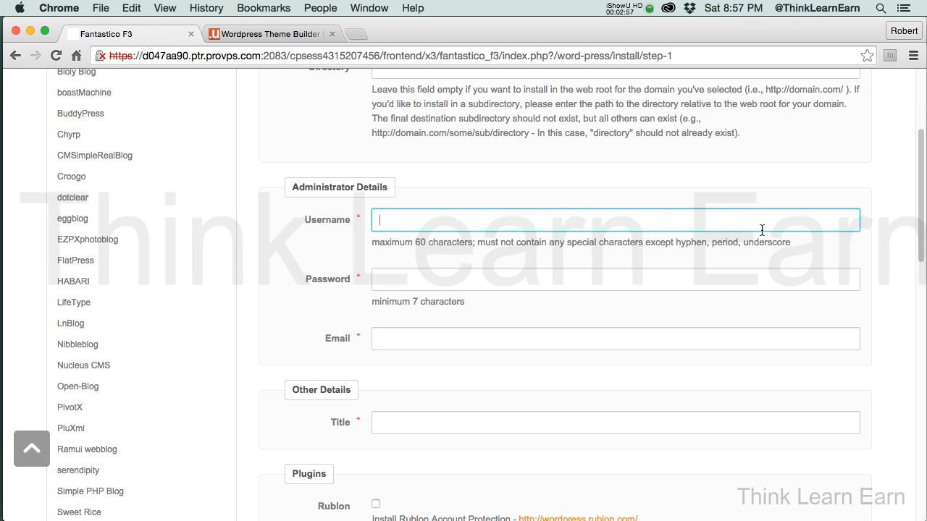
scroll("down", 3)
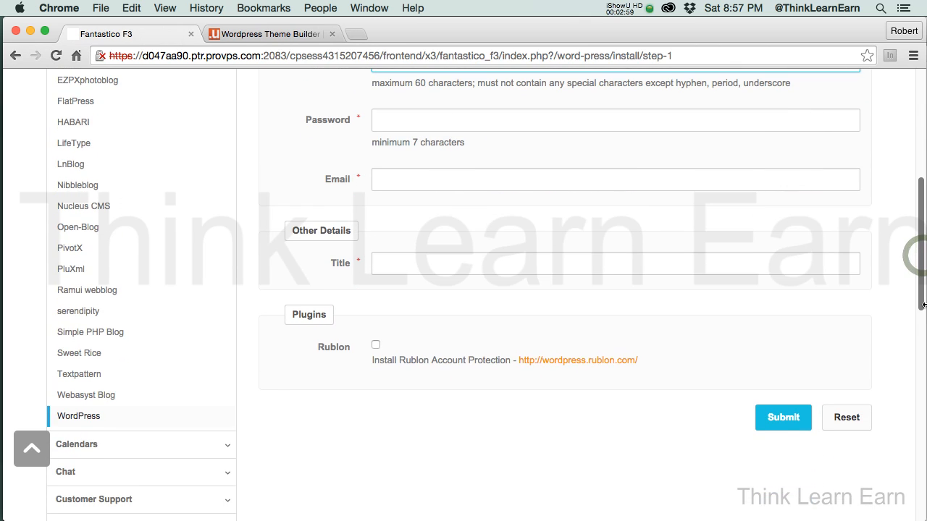
mouse_move(382, 357)
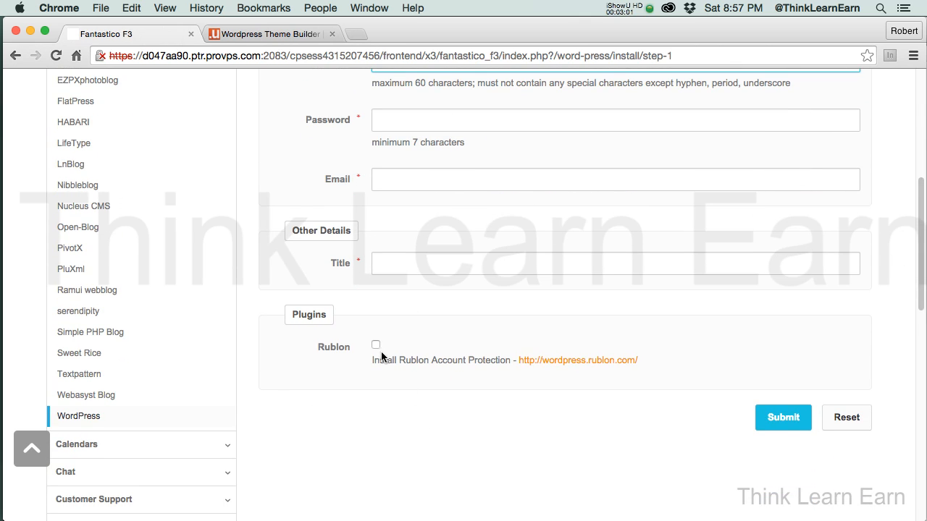
mouse_move(376, 348)
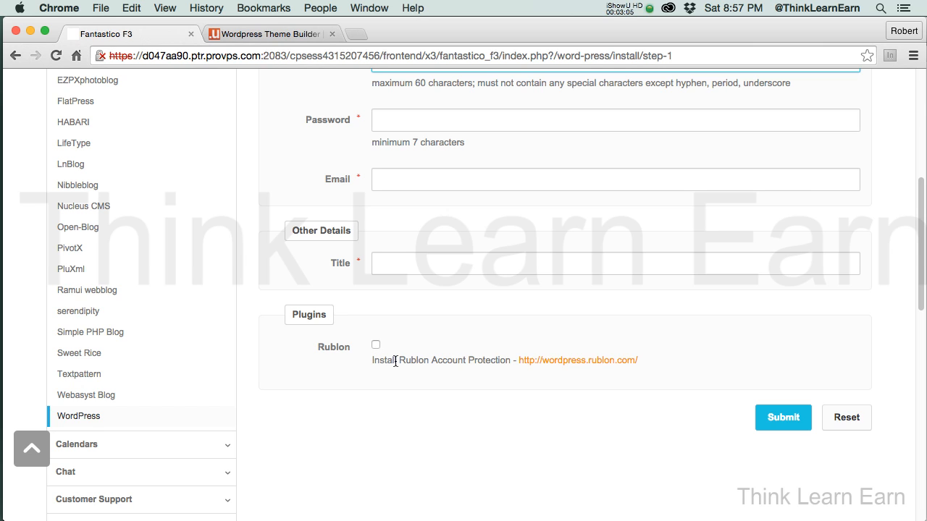
mouse_move(382, 355)
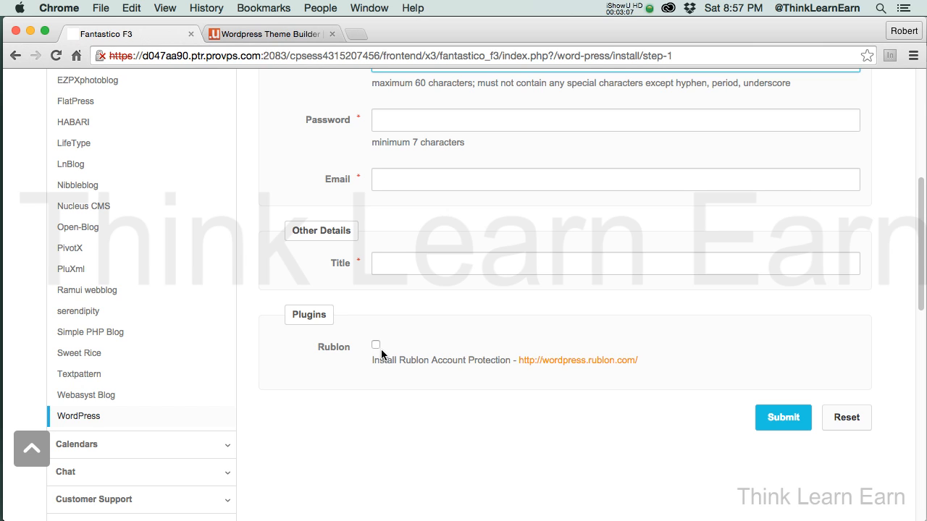
left_click(377, 344)
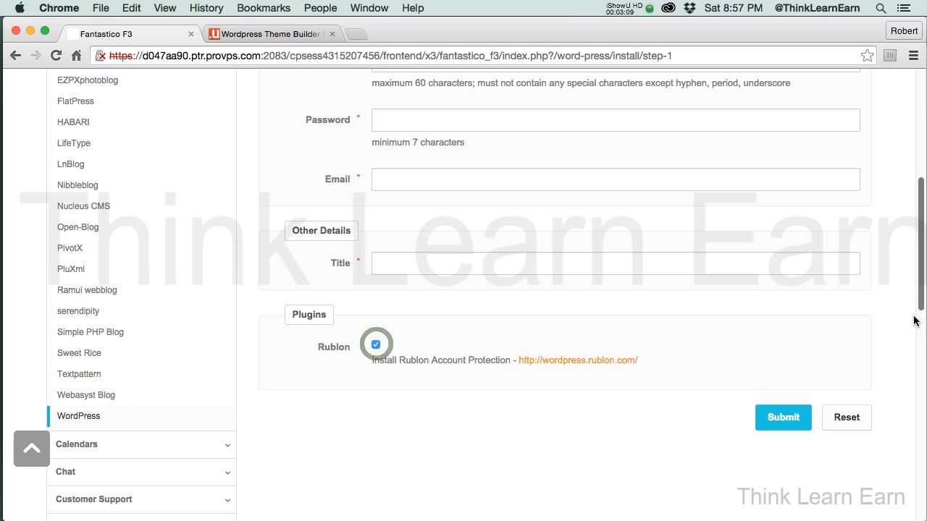
scroll("up", 3)
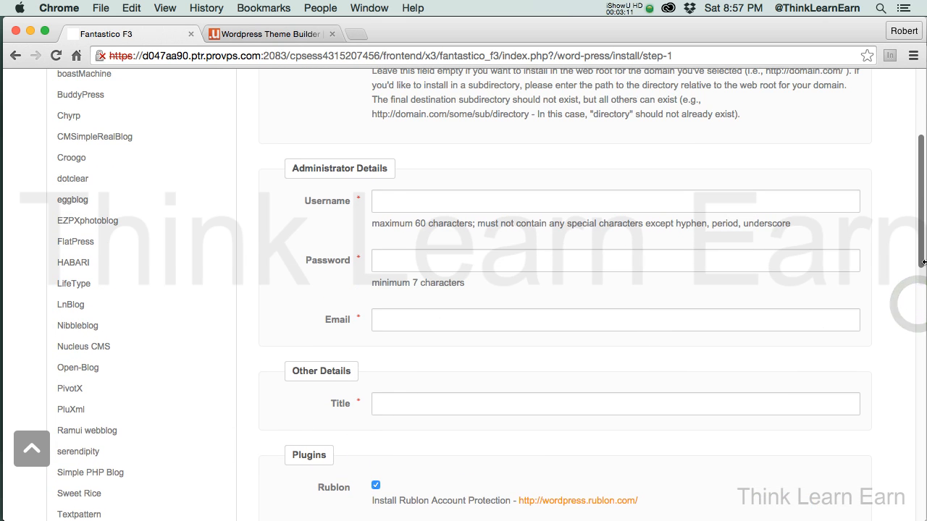
scroll("down", 3)
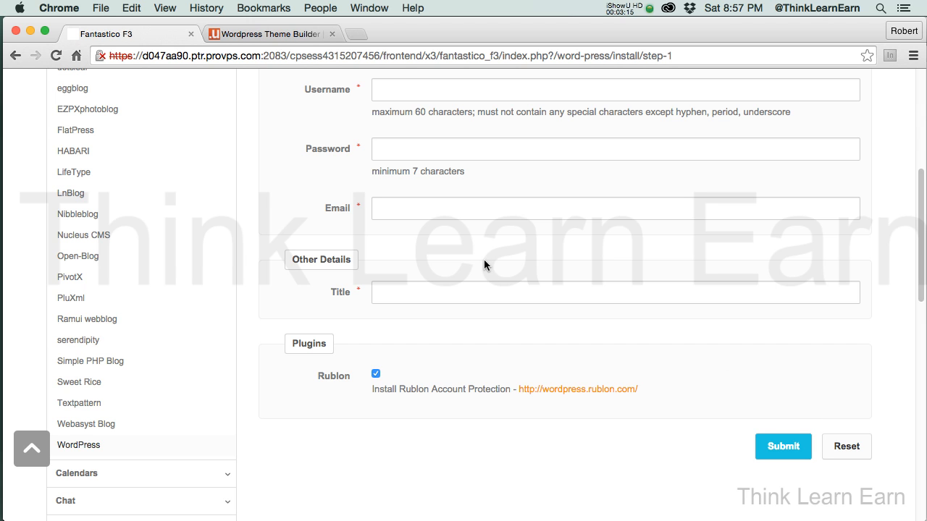
left_click(781, 445)
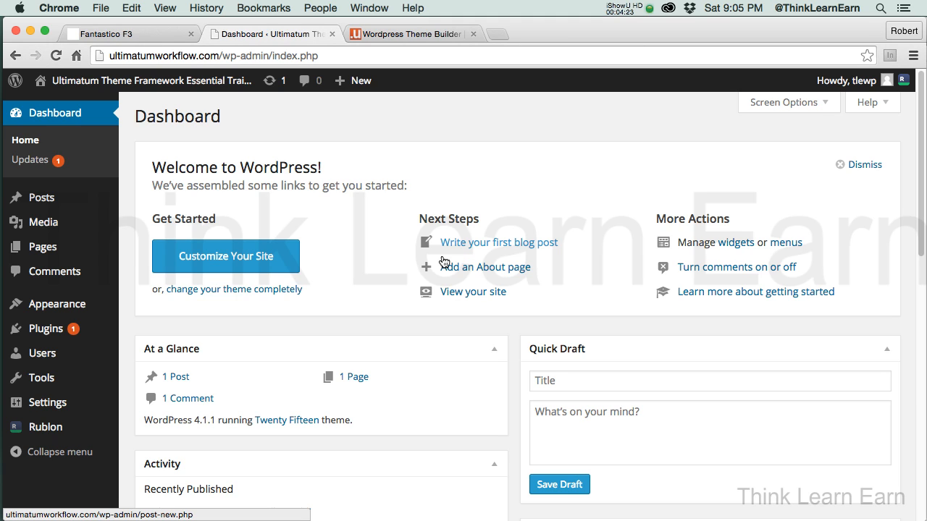
mouse_move(437, 262)
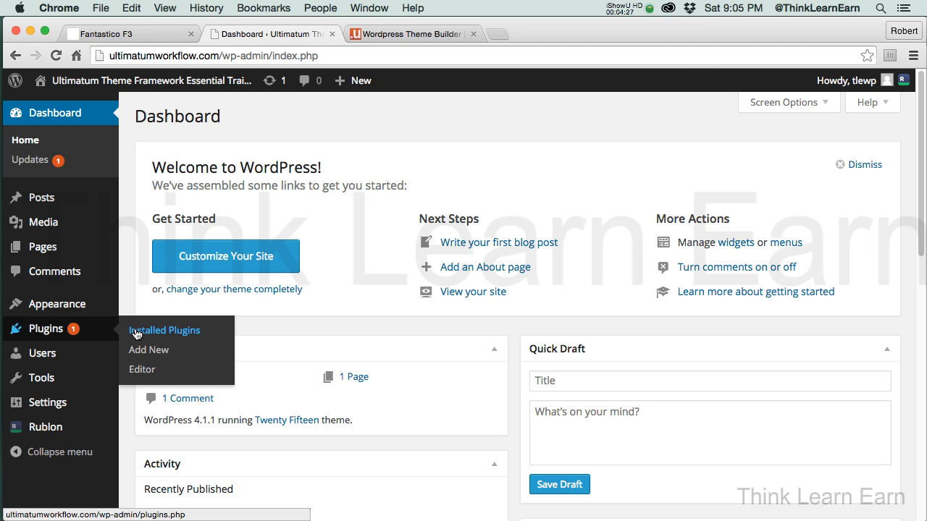
Update Akismet to version 3.1.1 from Installed Plugins and return to the plugin list
left_click(165, 330)
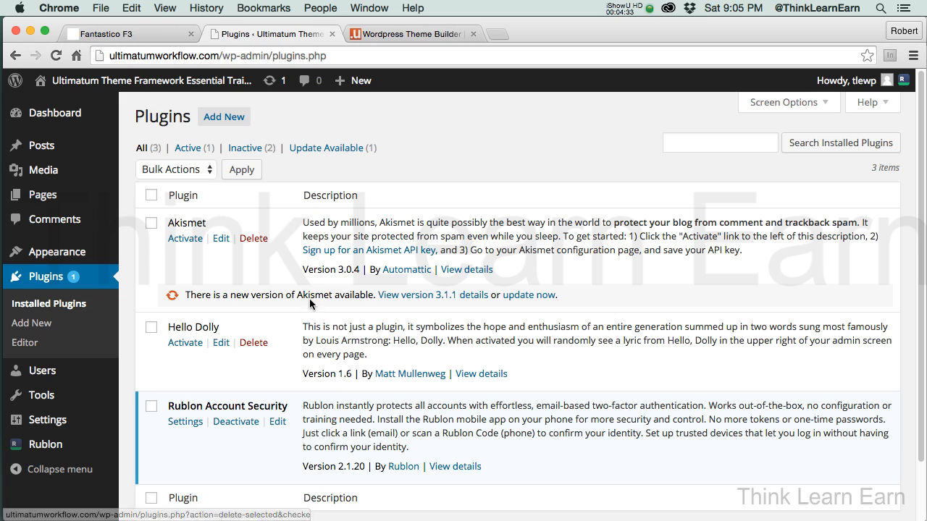
mouse_move(234, 290)
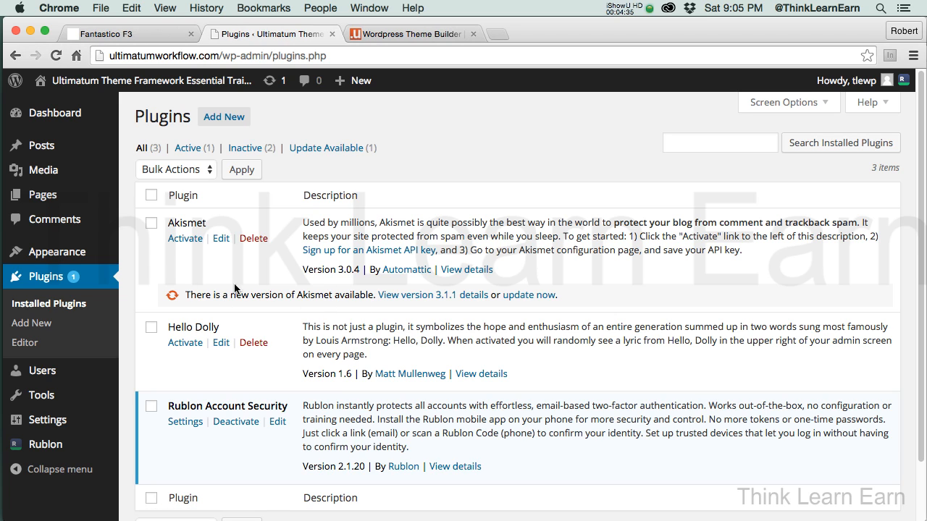
mouse_move(186, 238)
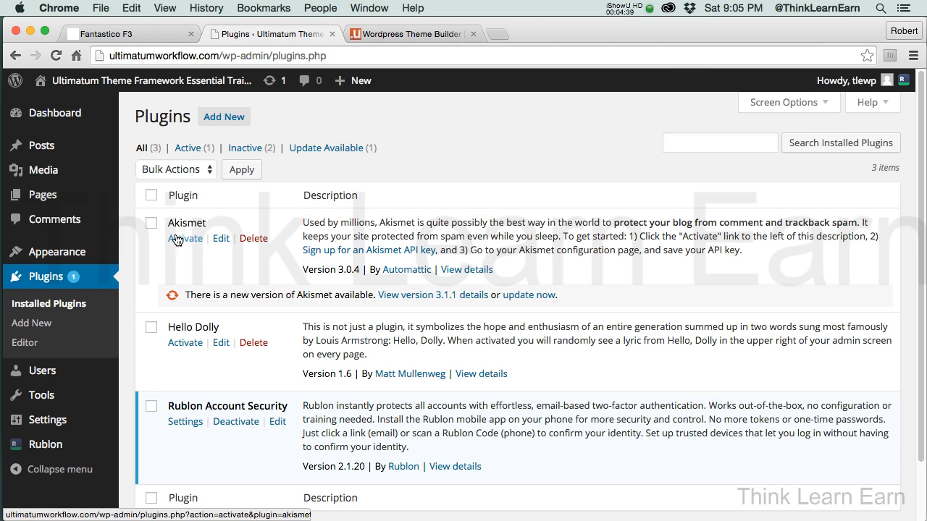
mouse_move(70, 287)
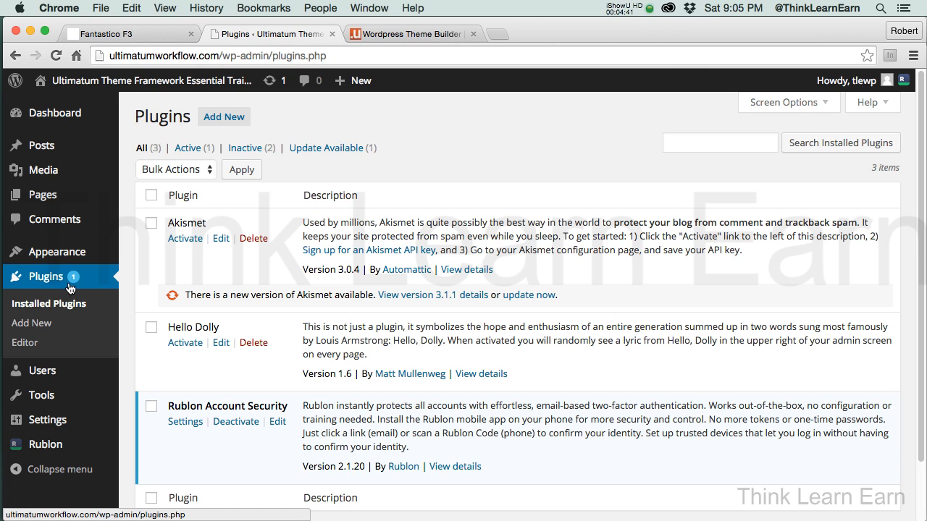
mouse_move(223, 290)
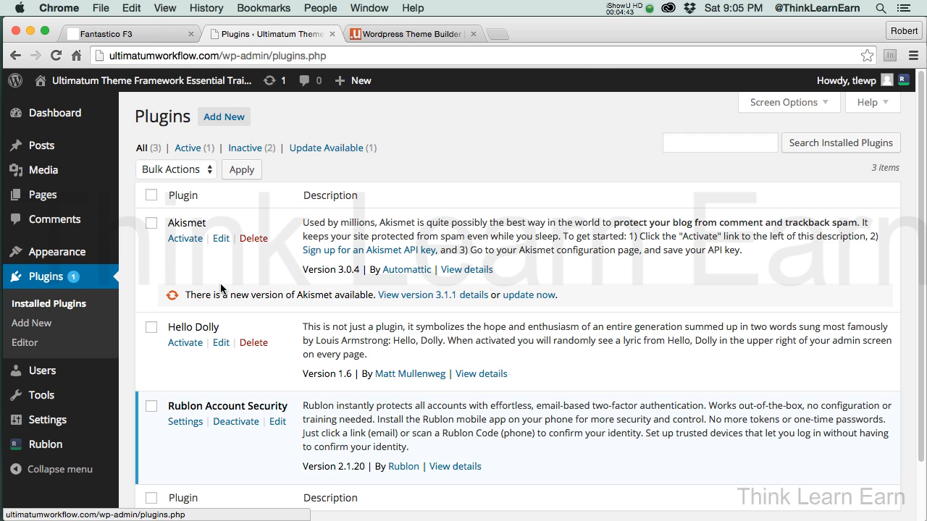
left_click(527, 295)
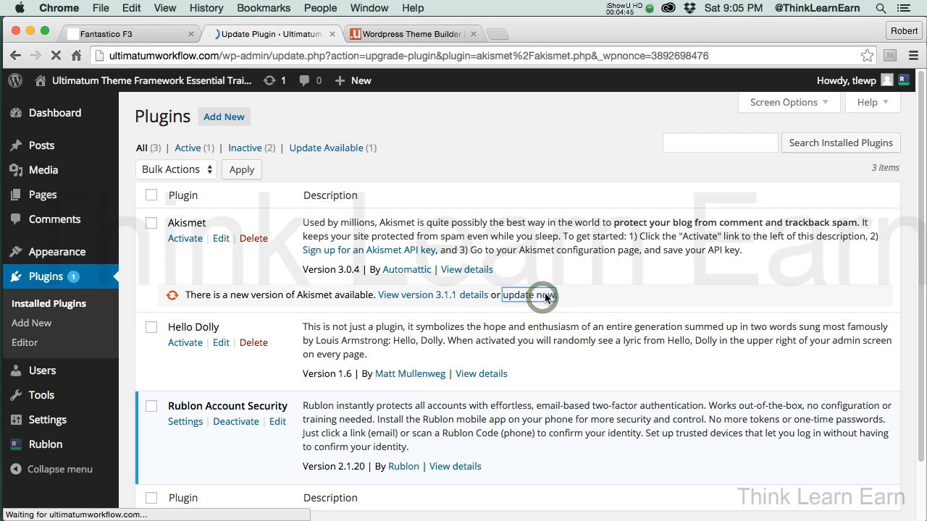
left_click(525, 295)
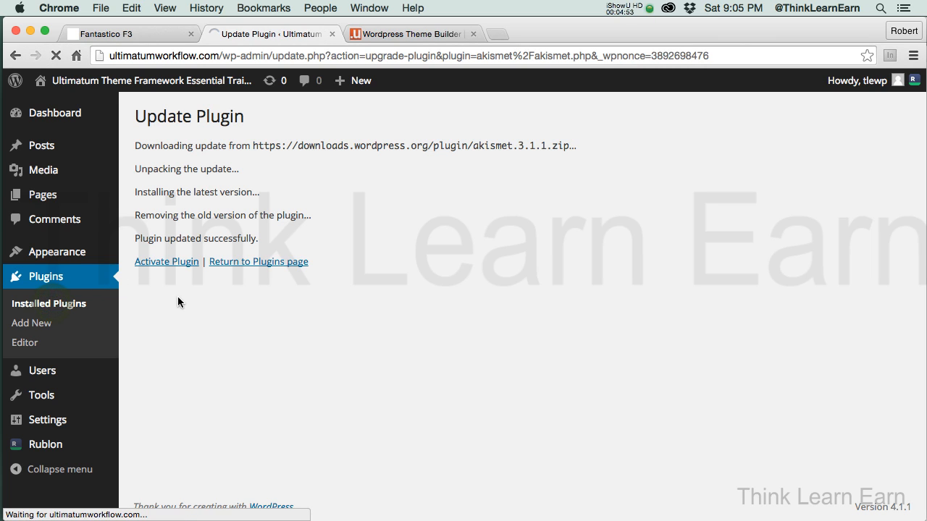
left_click(258, 261)
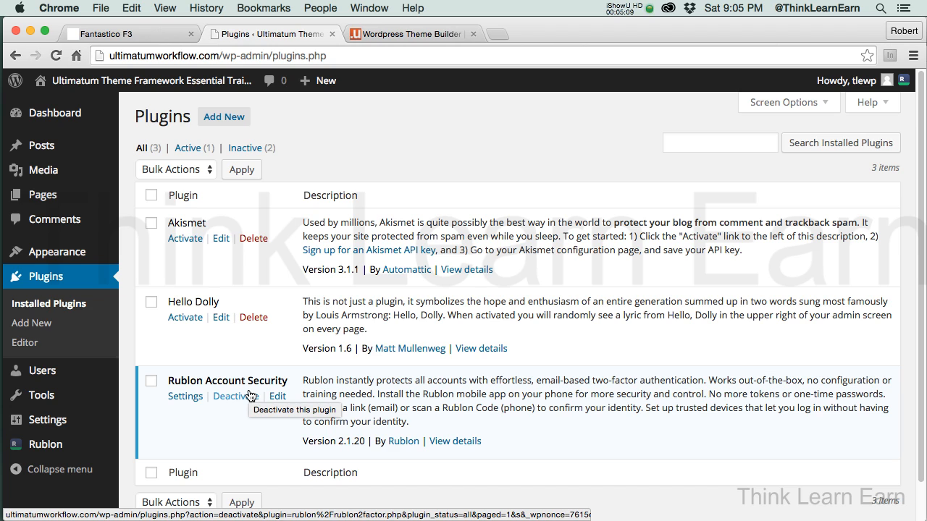
mouse_move(212, 255)
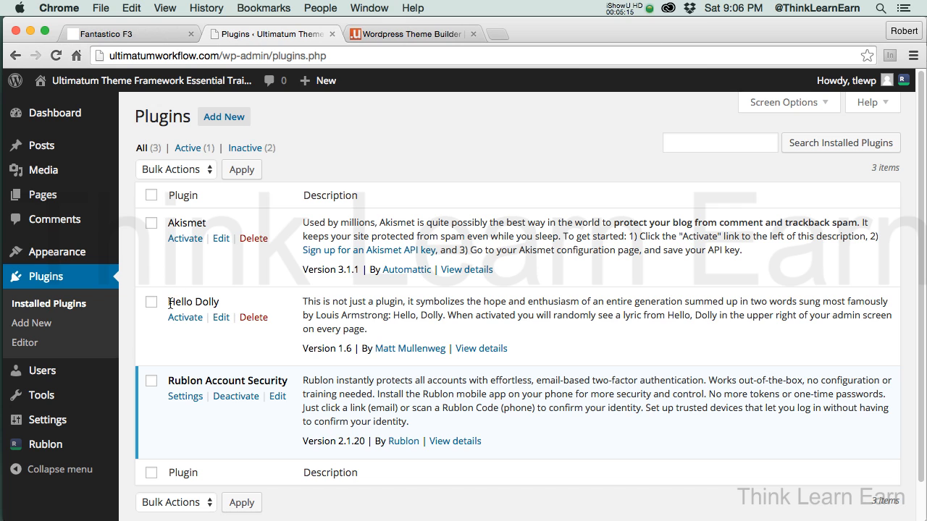
Filter plugins by Inactive then Active, leaving Rublon Account Security, and go to Themes
left_click(246, 148)
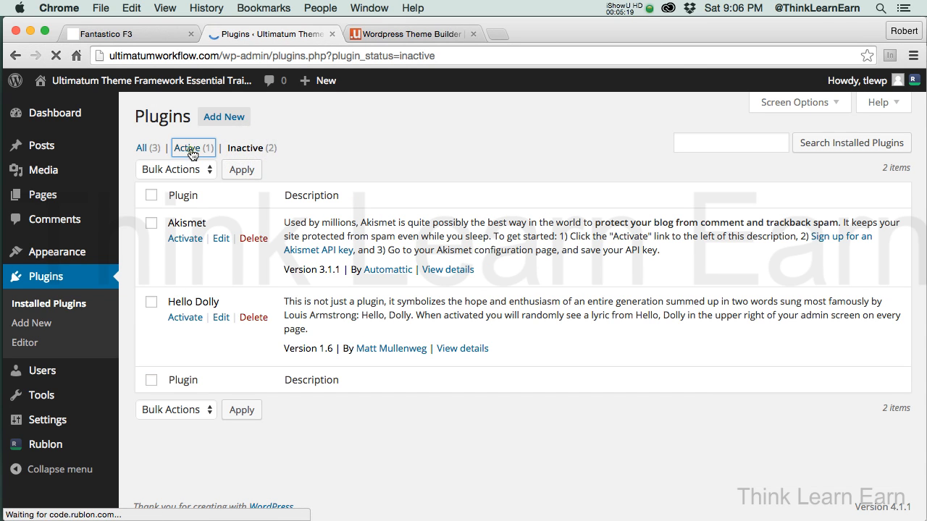
left_click(188, 147)
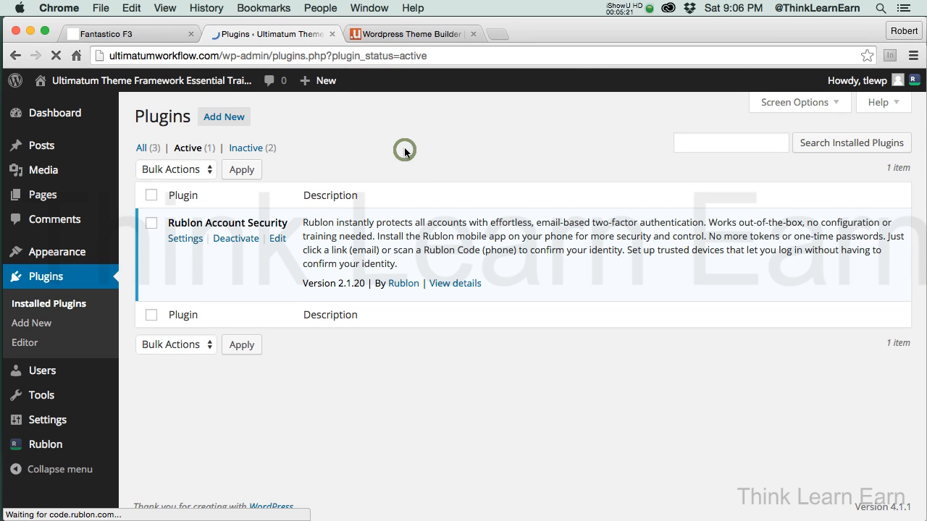
mouse_move(405, 154)
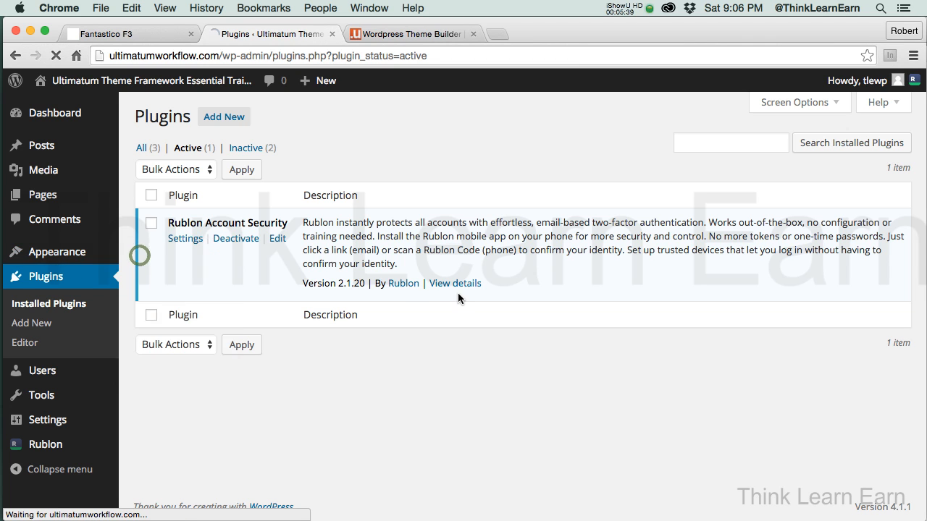
left_click(56, 252)
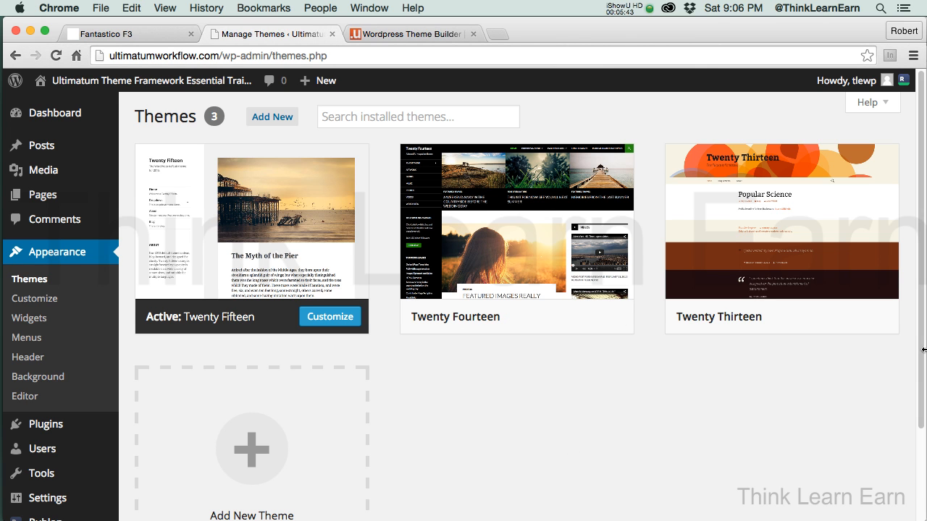
mouse_move(515, 223)
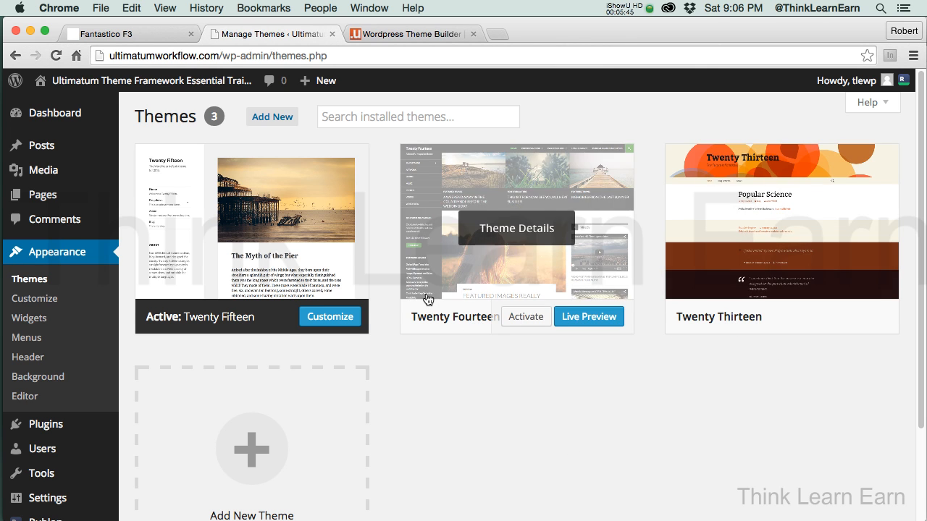
mouse_move(194, 303)
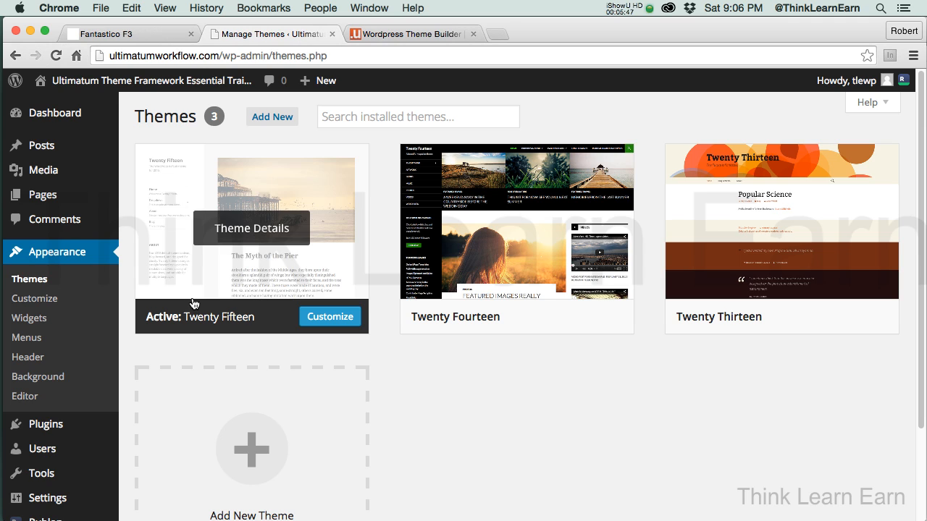
mouse_move(249, 272)
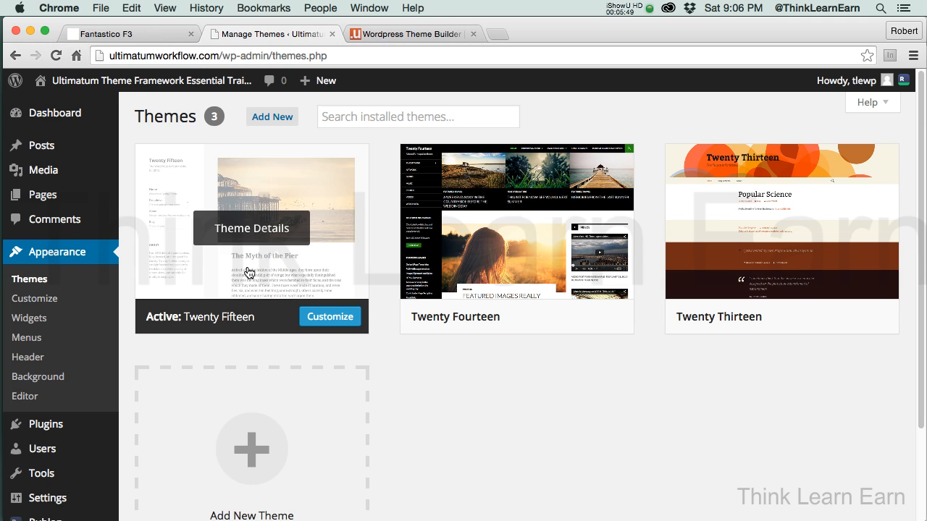
mouse_move(237, 250)
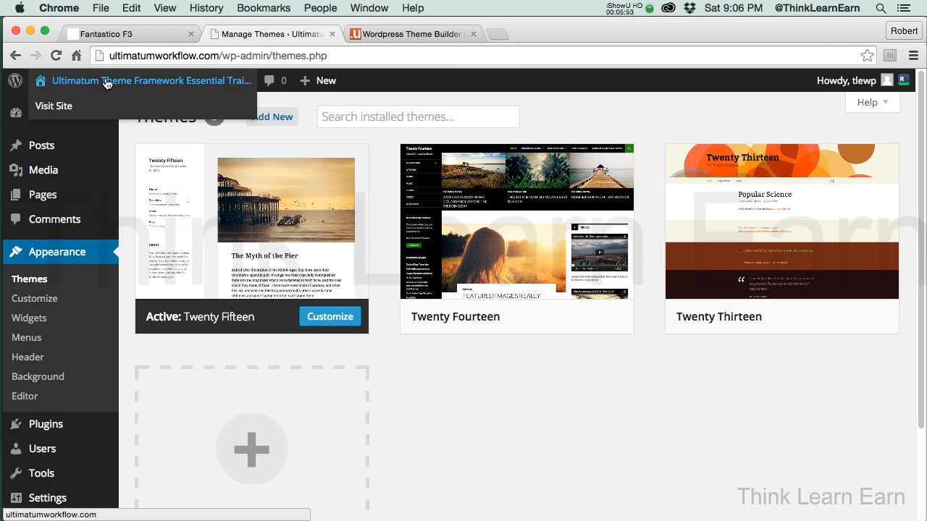
mouse_move(53, 105)
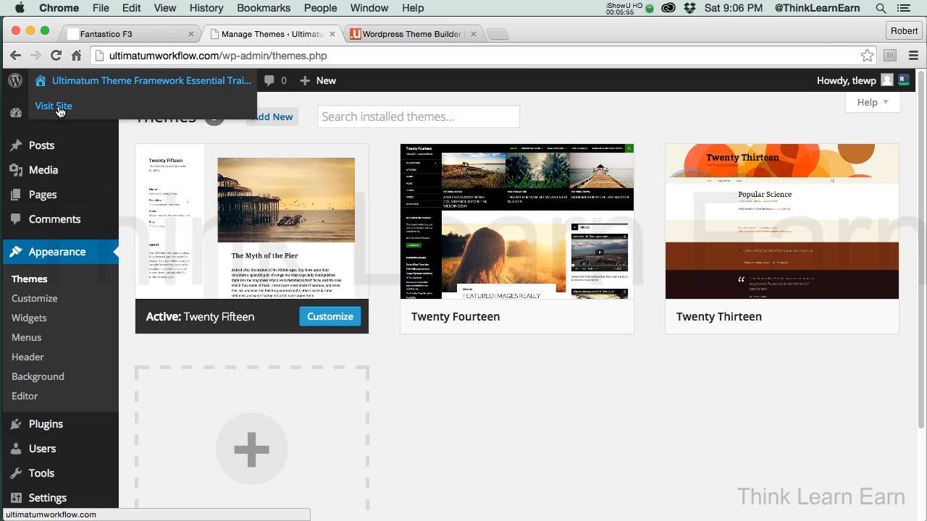
Visit the live site showing the Hello world! post in the Twenty Fifteen theme
left_click(52, 105)
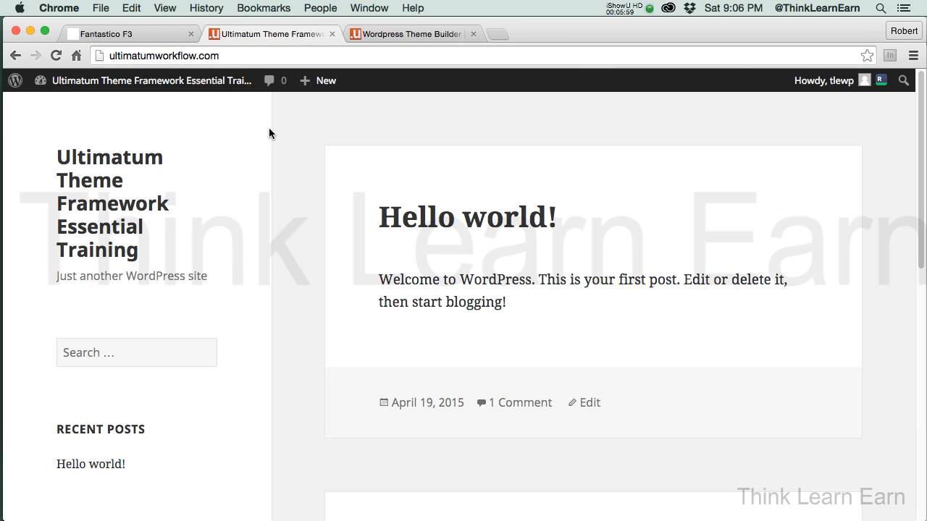
mouse_move(99, 220)
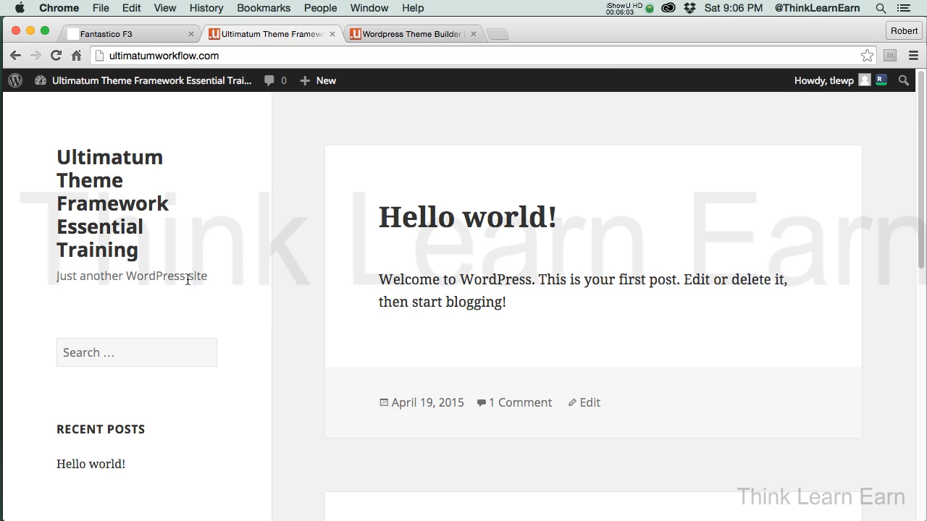
mouse_move(226, 289)
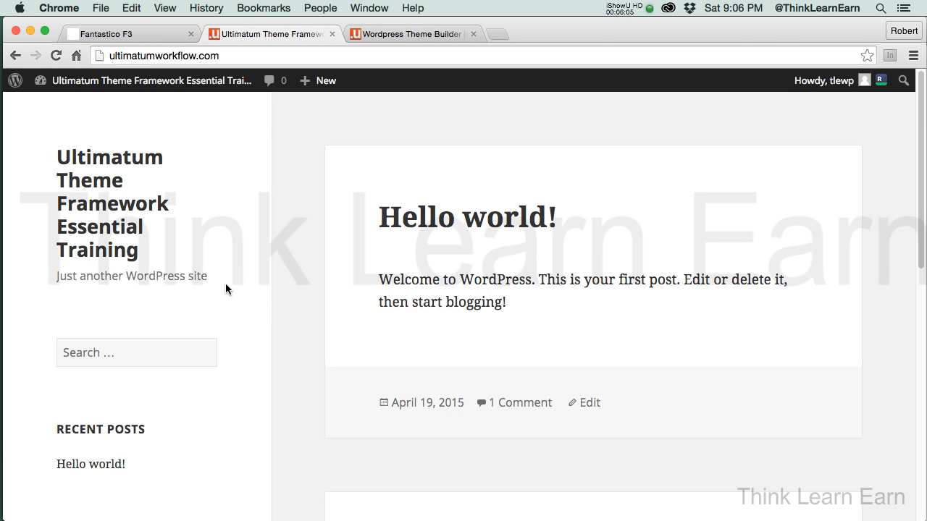
mouse_move(429, 260)
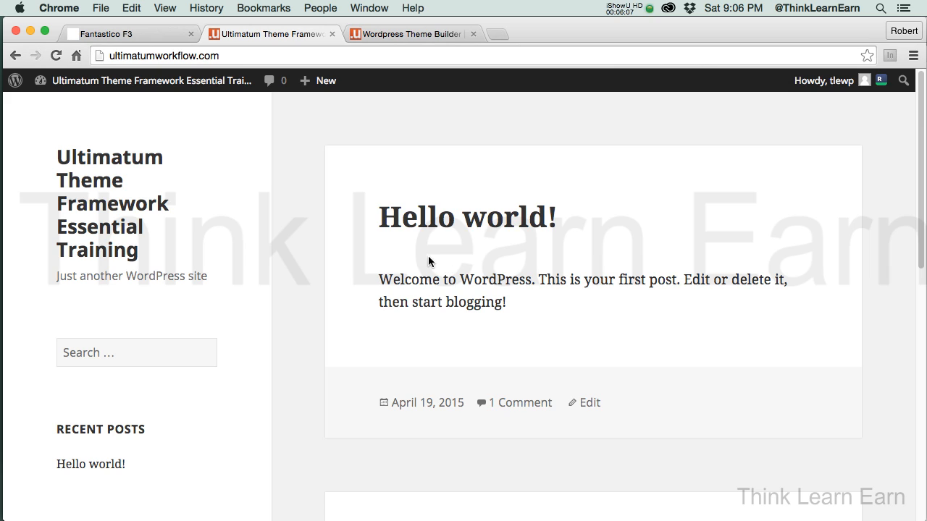
mouse_move(498, 244)
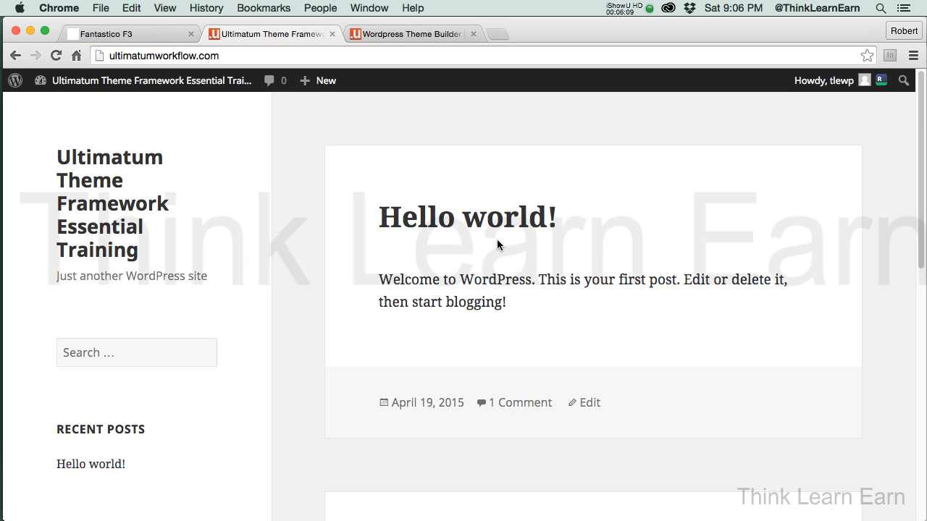